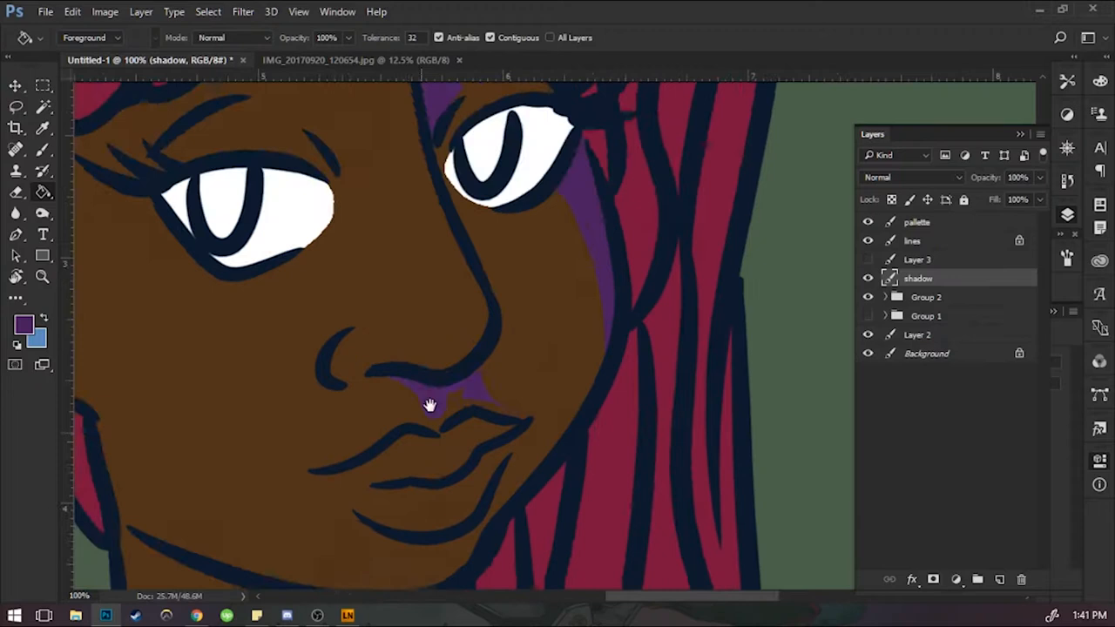
Fill the first woman's face with purple shadow and set the layer to Multiply at 43% opacity.
left_click(15, 106)
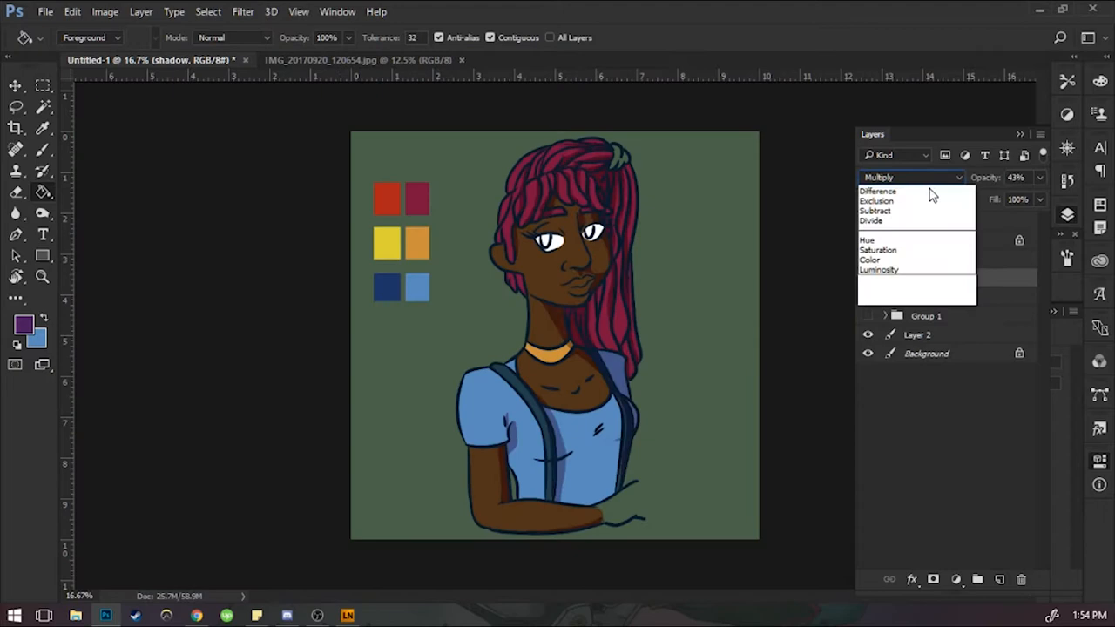
left_click(877, 190)
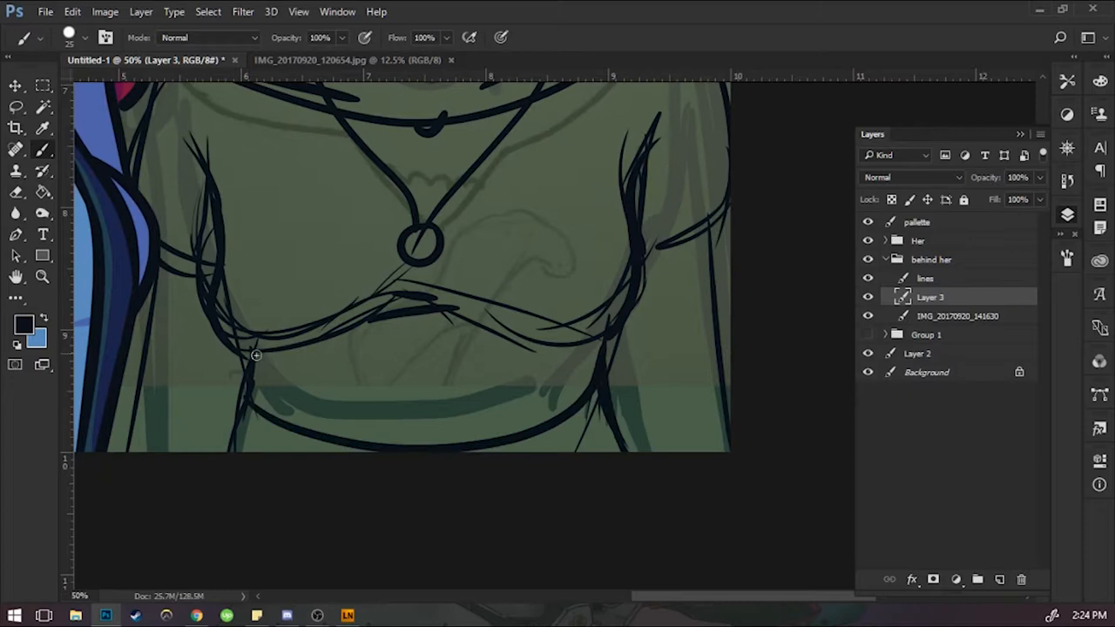
Sketch the second woman's neckline and pendant on Layer 3 with the Brush.
left_click(925, 279)
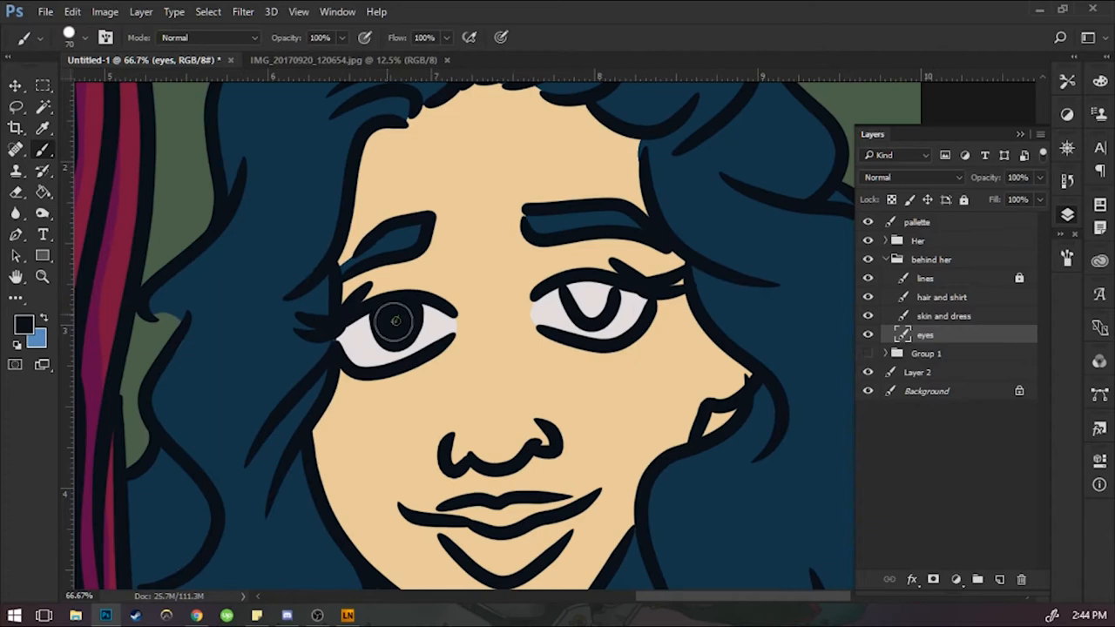
Brush flat colours onto the 'skin and dress', 'hair and shirt' and 'eyes' layers.
left_click(73, 10)
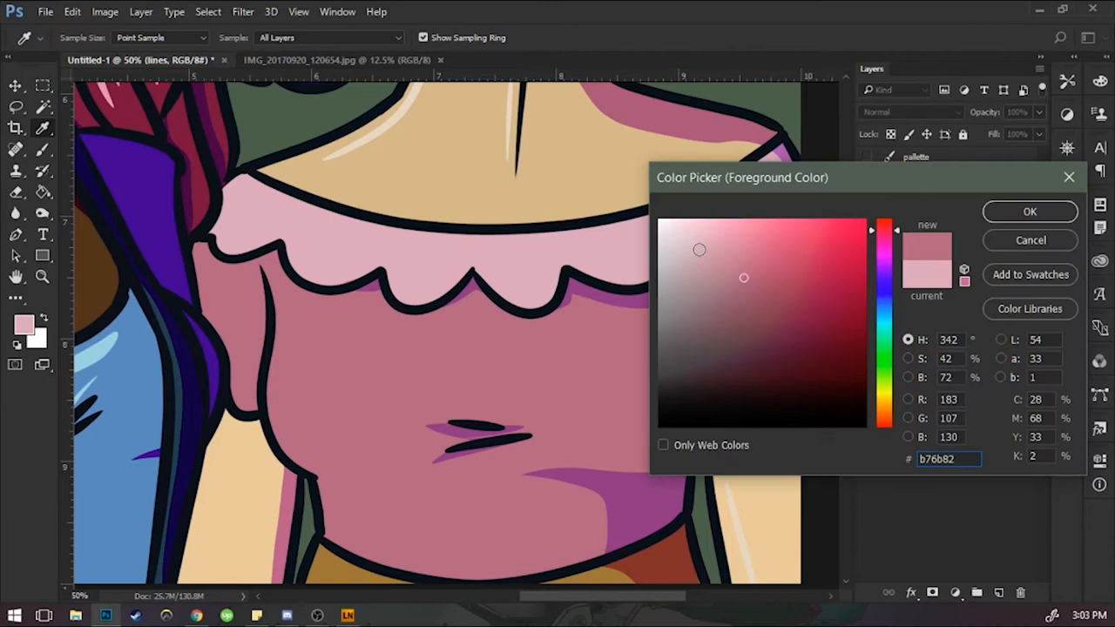
Set the foreground colour to hex b76b82 and brush rose shading onto the dress.
left_click(1029, 212)
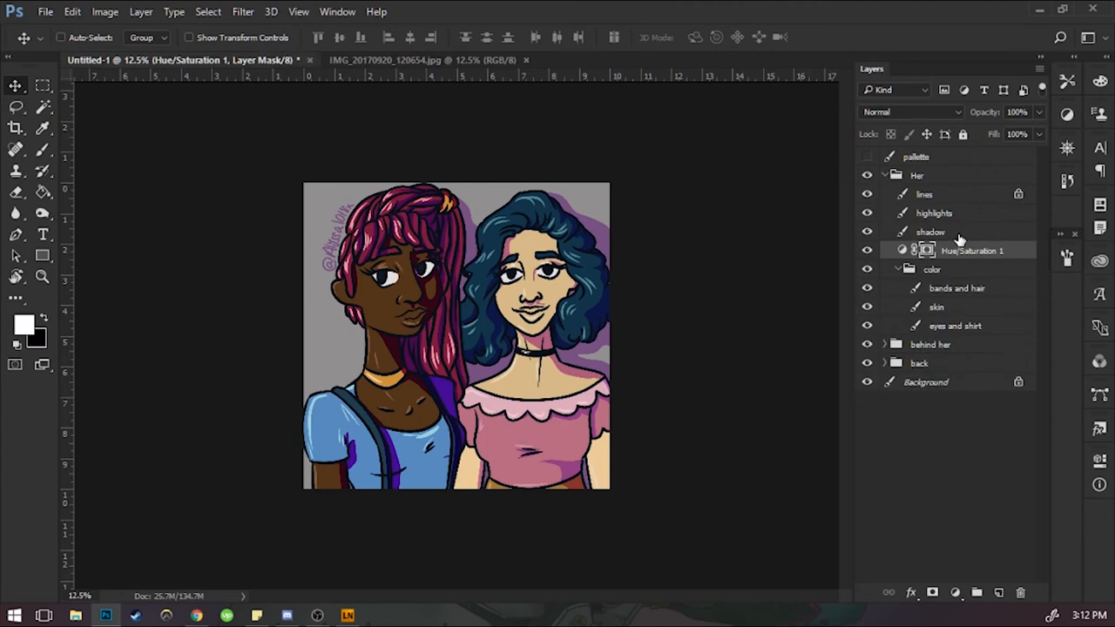
Collapse the 'Her' layer group in the Layers panel.
left_click(885, 175)
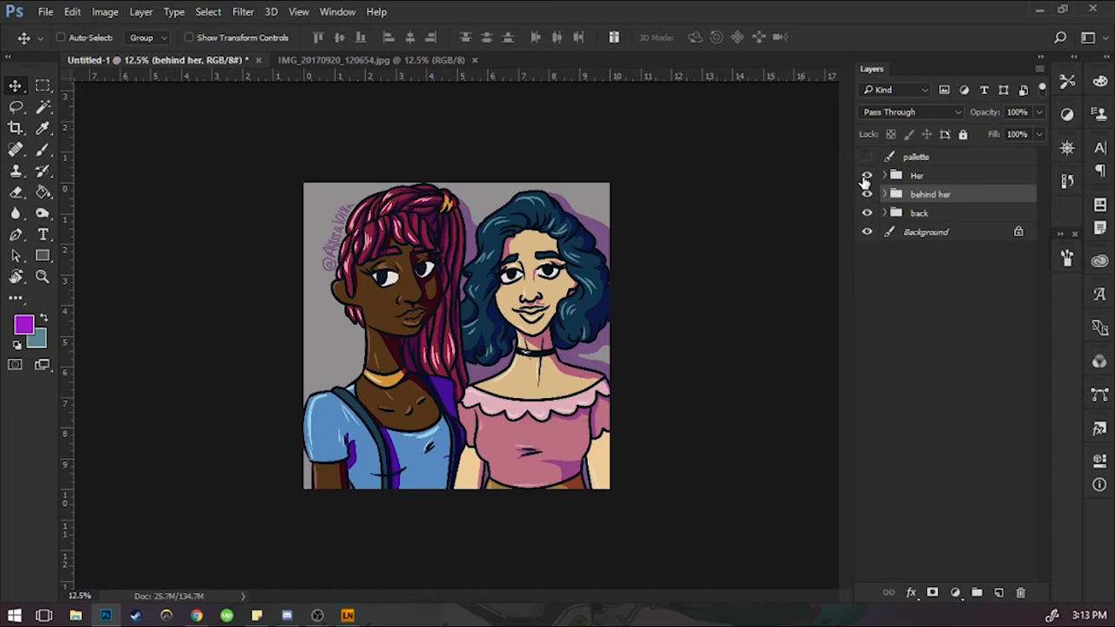